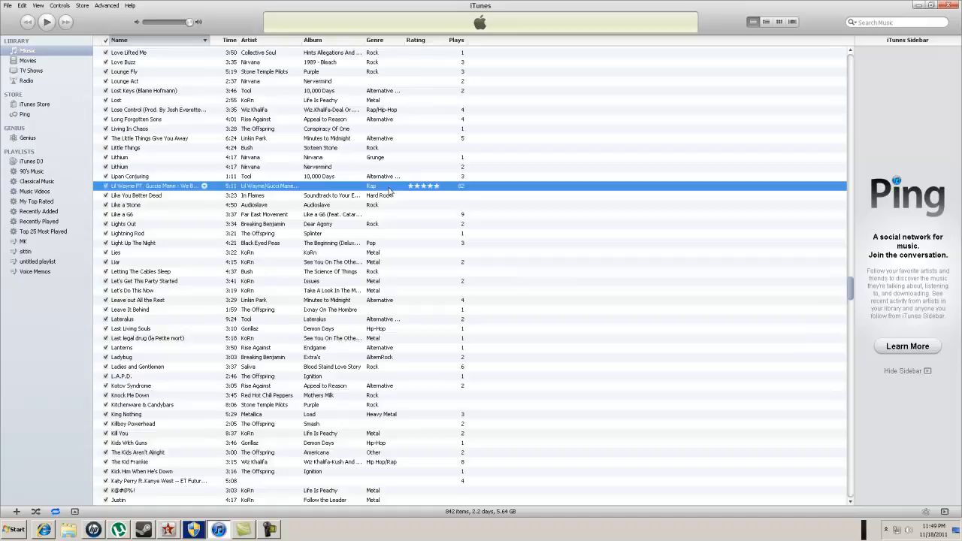
# Step: Scroll the 842-song name-sorted list back to B and C titles, then show the recorder panel
pyautogui.scroll(-3)
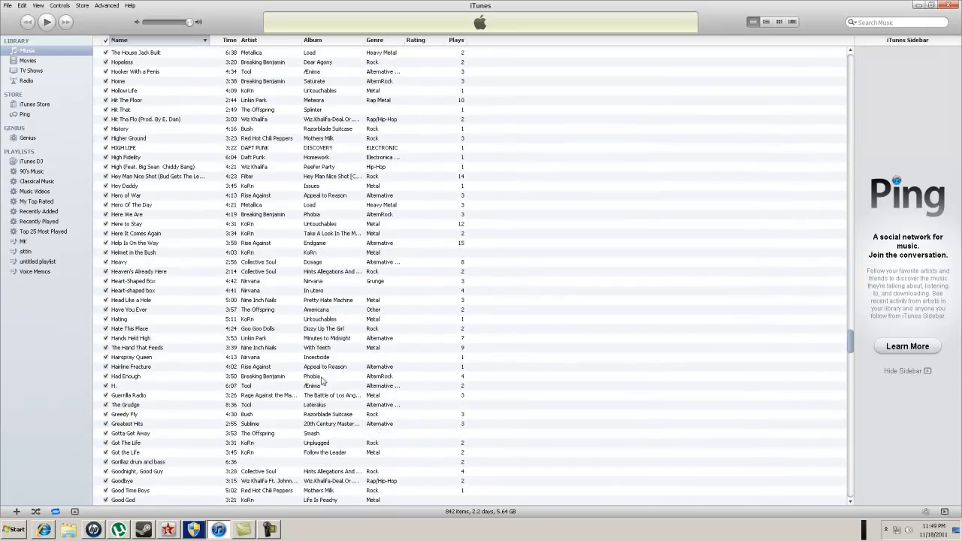
pyautogui.scroll(-3)
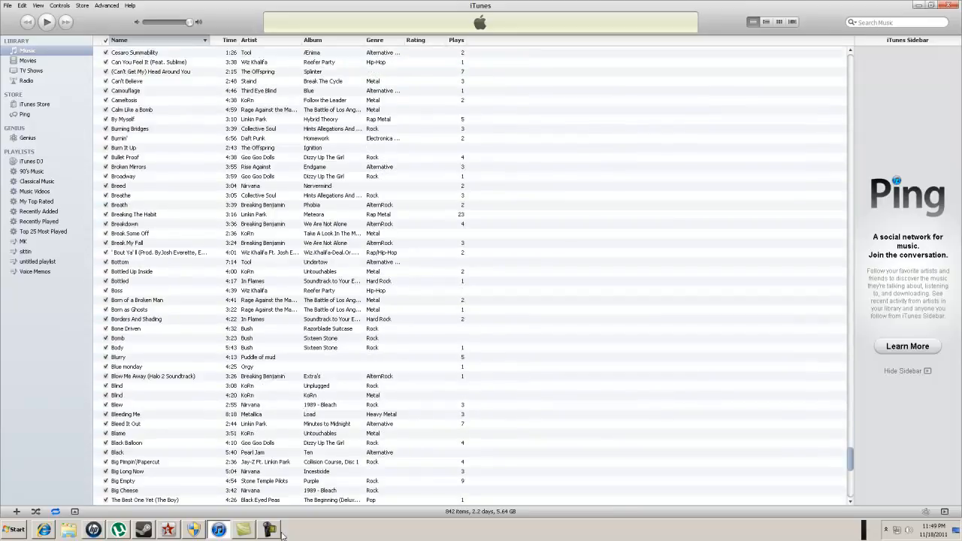
pyautogui.click(268, 529)
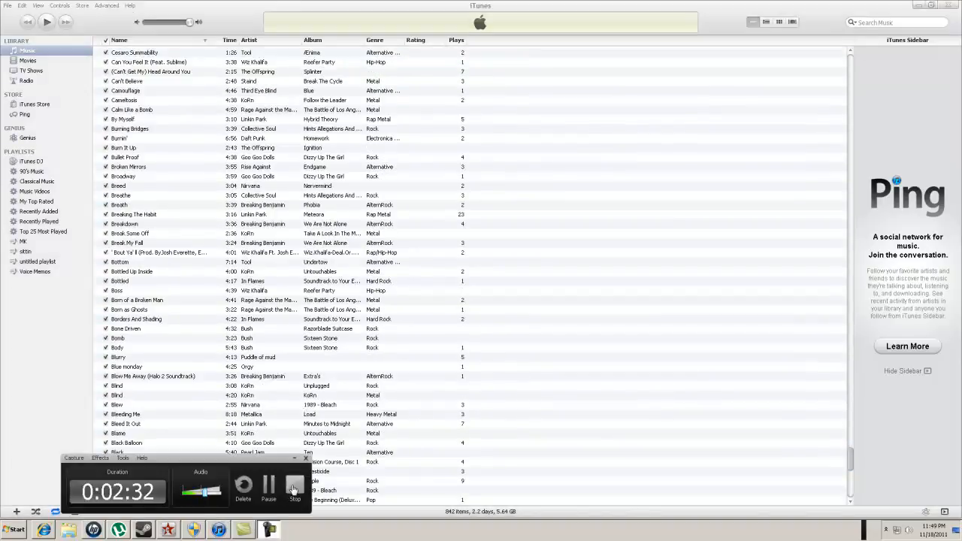